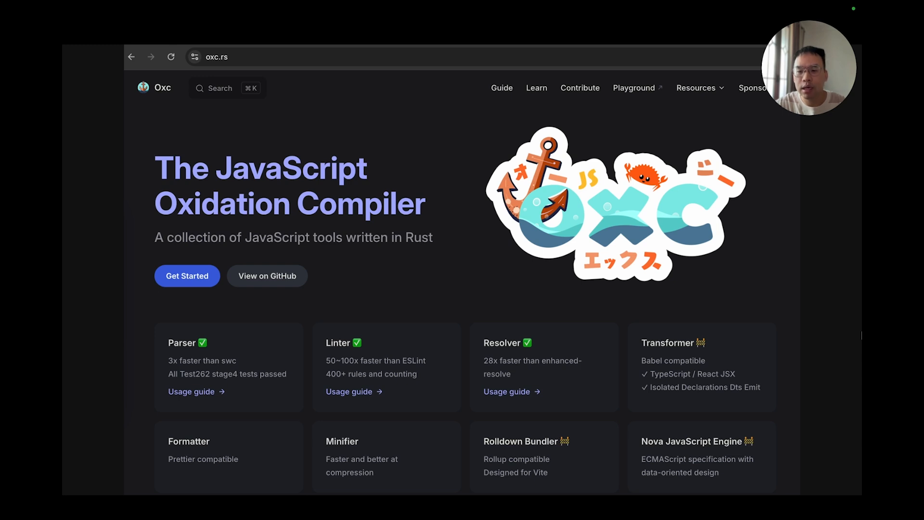
mouse_move(422, 244)
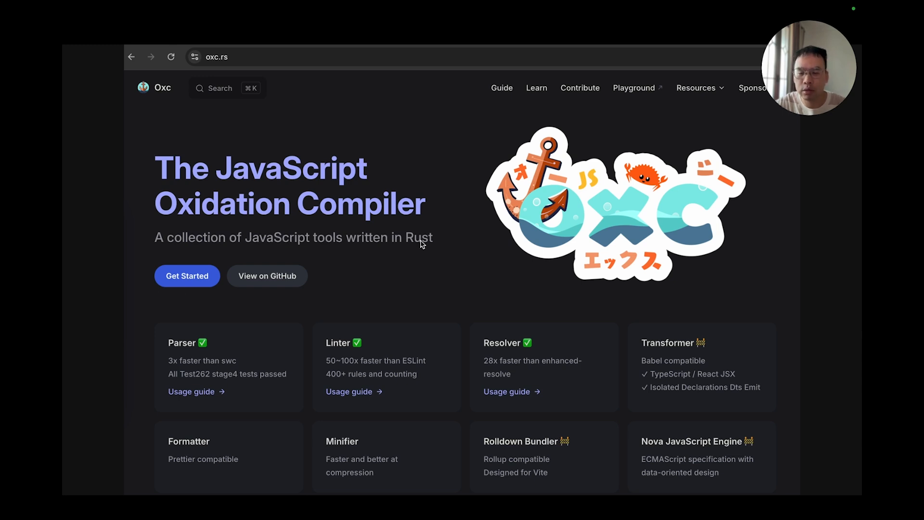
mouse_move(196, 349)
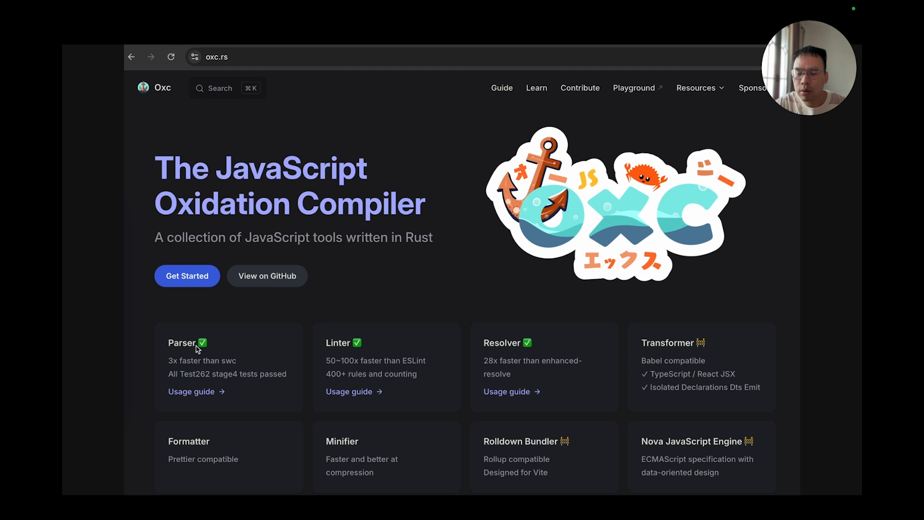
mouse_move(175, 365)
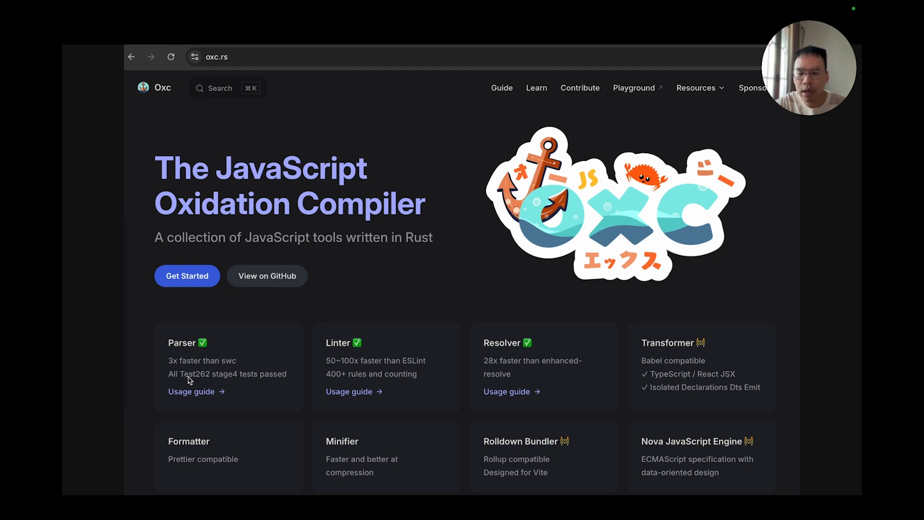
mouse_move(212, 382)
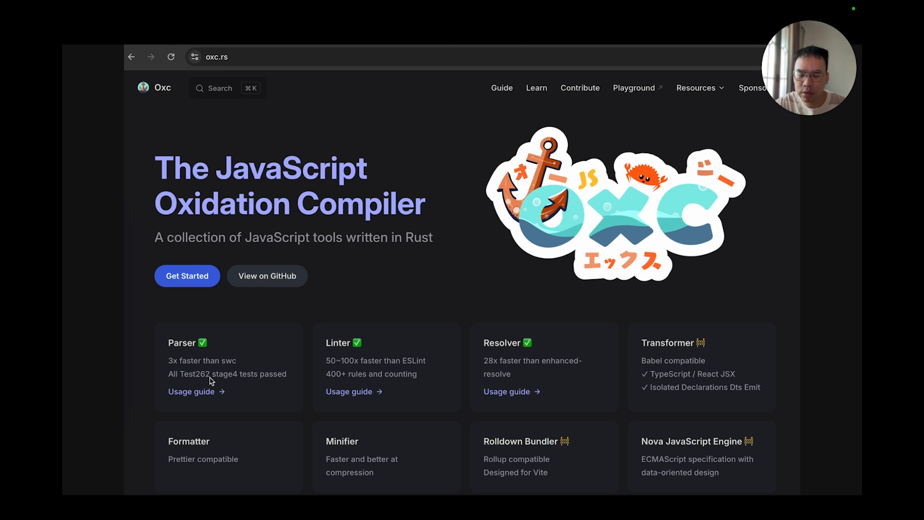
mouse_move(254, 380)
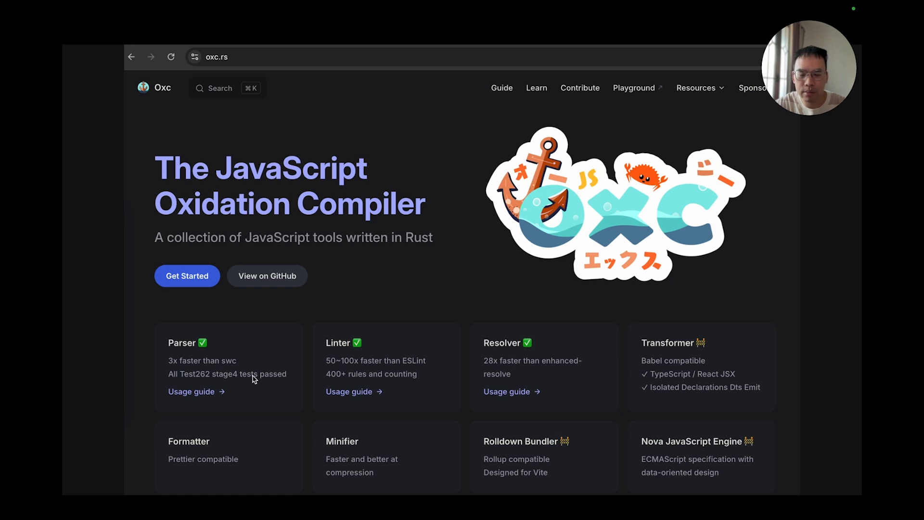
mouse_move(312, 373)
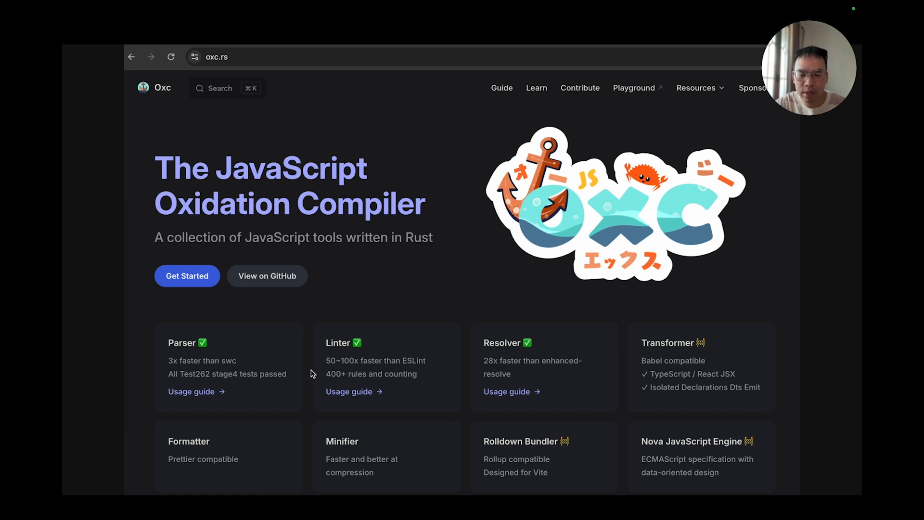
mouse_move(345, 353)
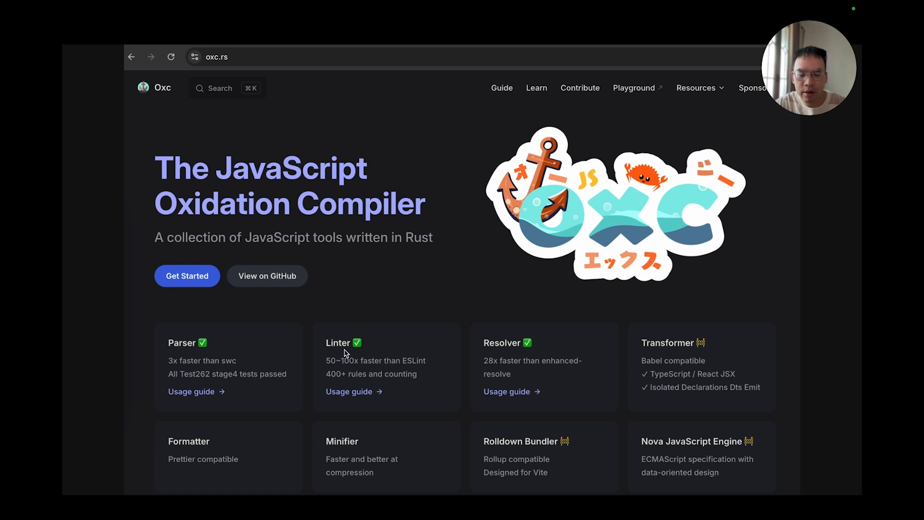
mouse_move(354, 367)
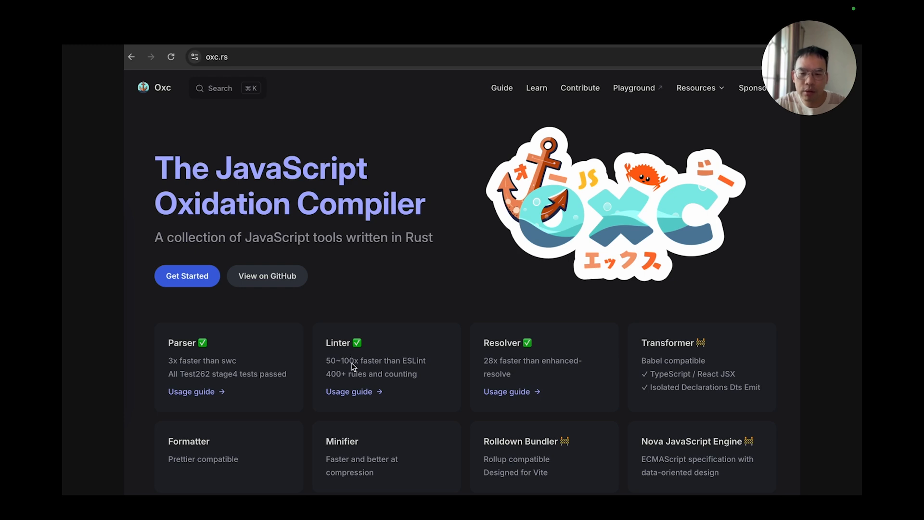
mouse_move(408, 367)
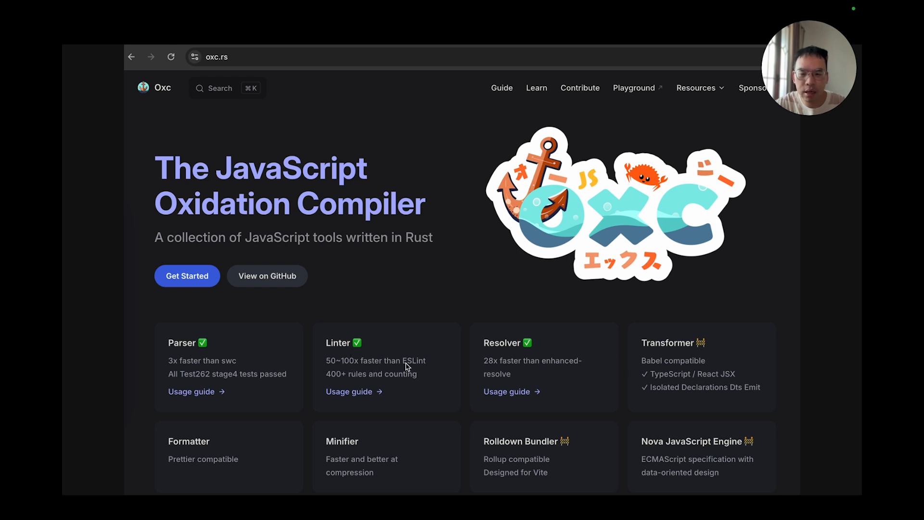
mouse_move(373, 381)
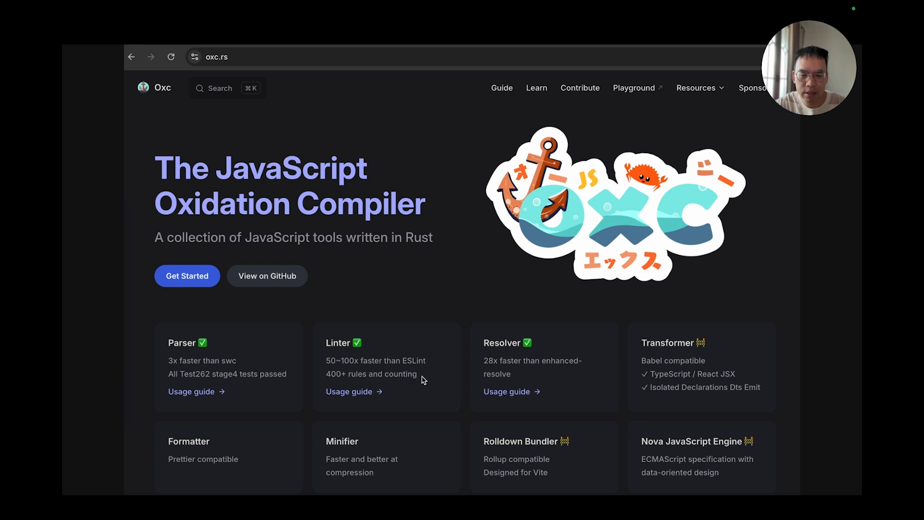
mouse_move(498, 351)
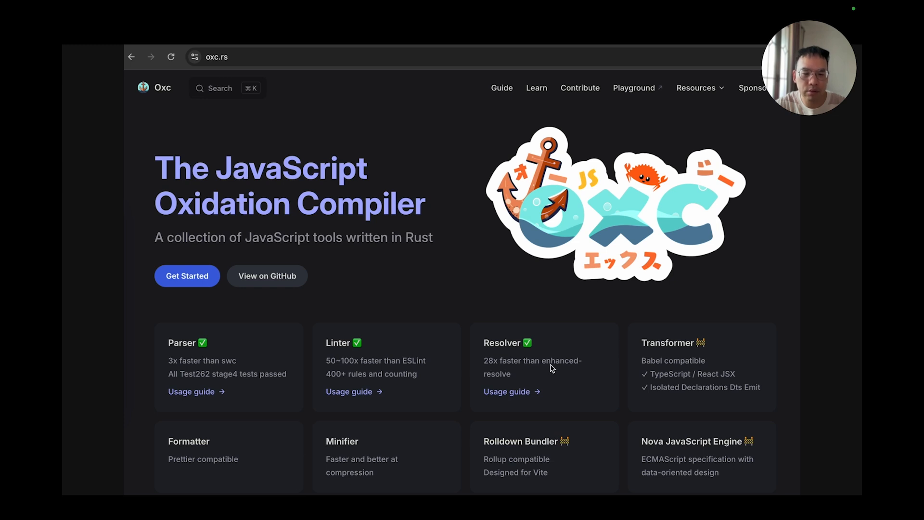
mouse_move(647, 349)
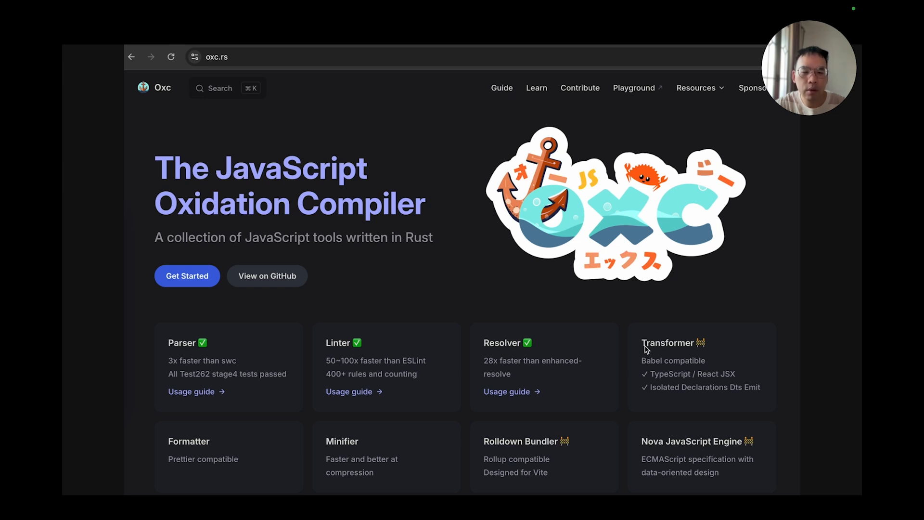
mouse_move(656, 360)
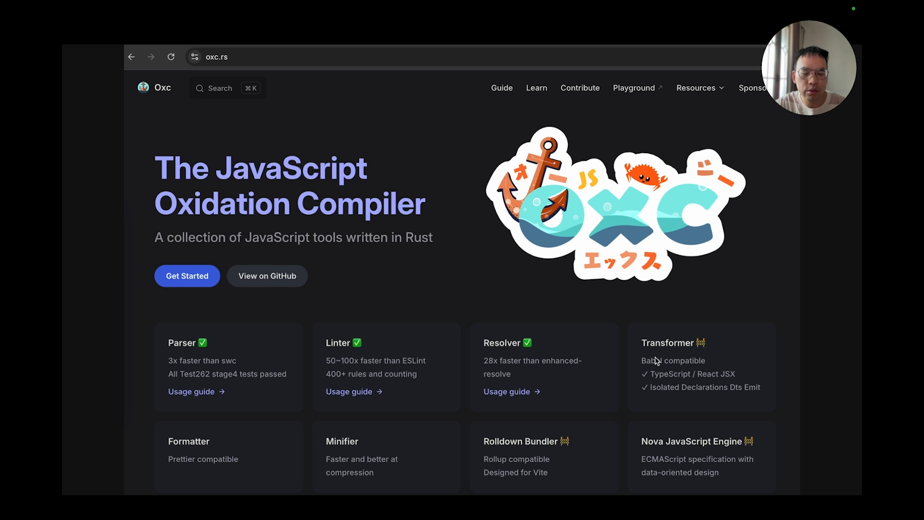
mouse_move(644, 368)
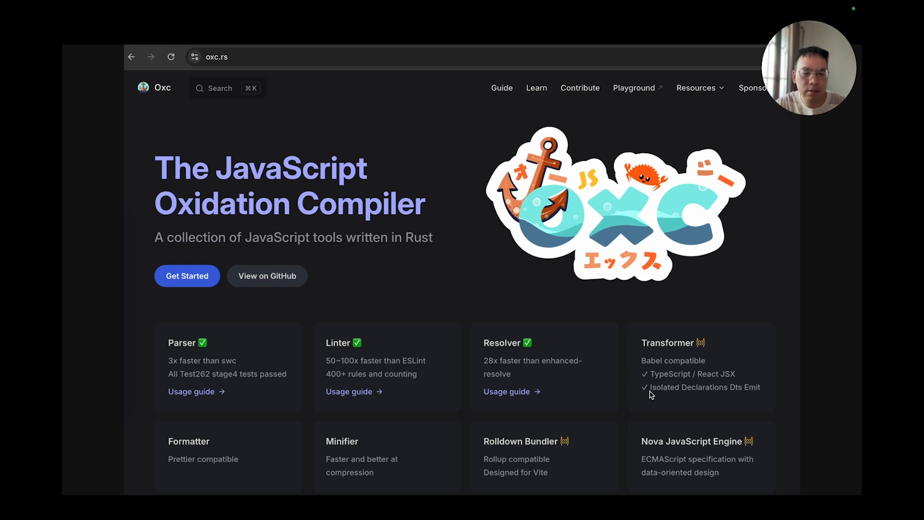
mouse_move(729, 393)
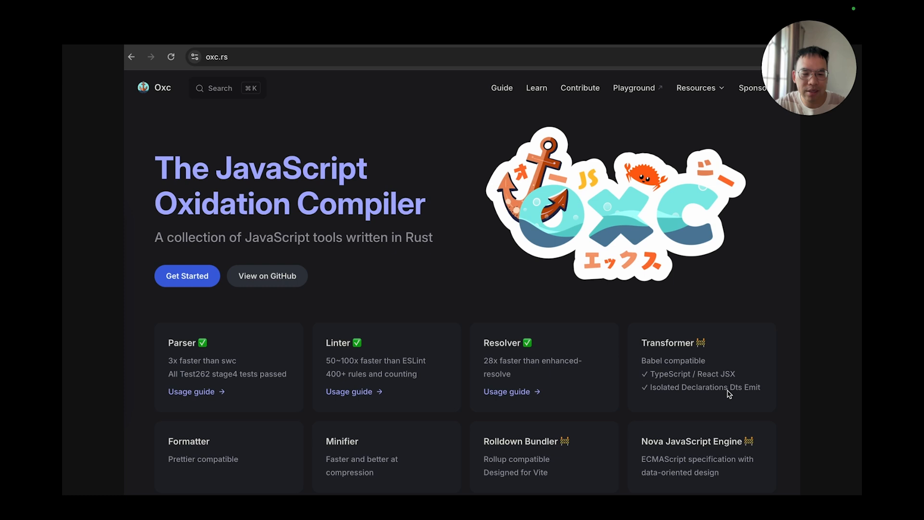
mouse_move(221, 449)
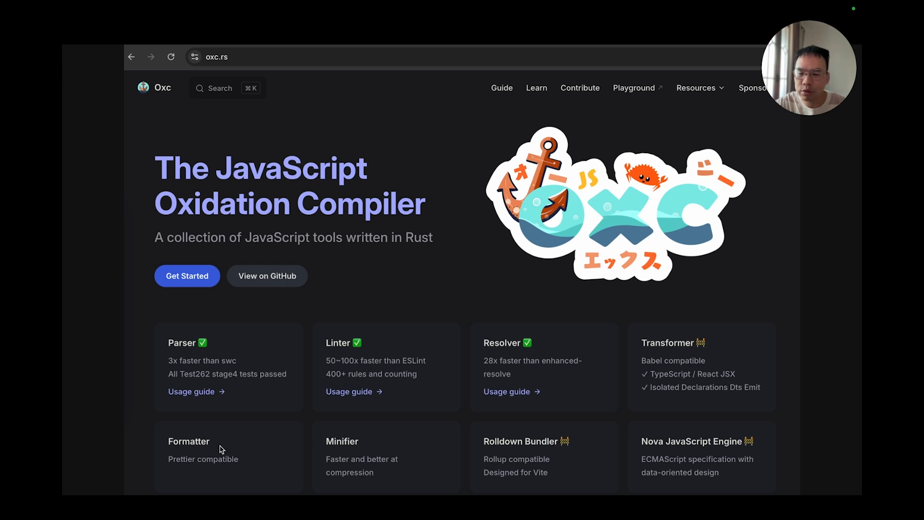
mouse_move(190, 454)
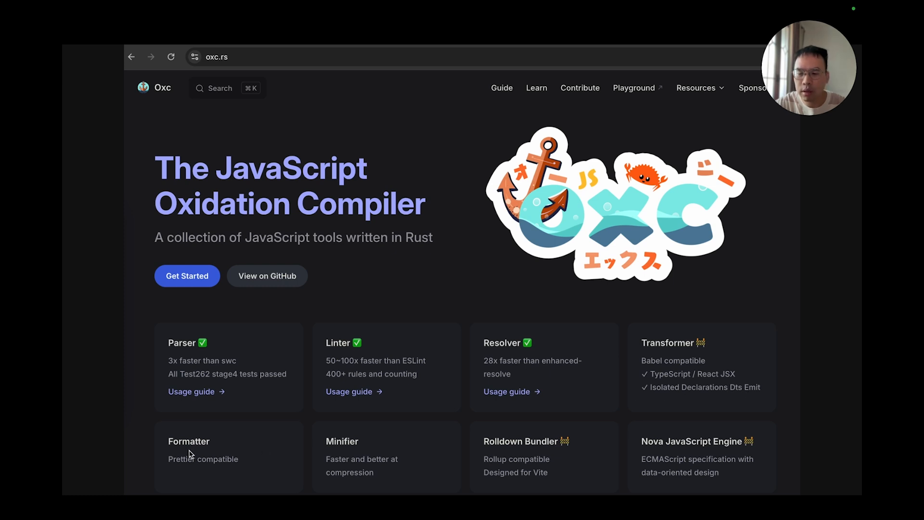
mouse_move(205, 466)
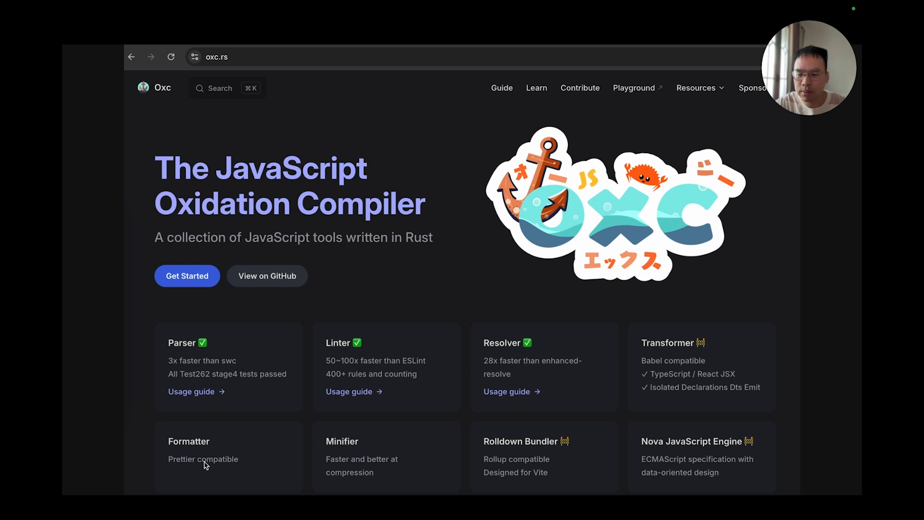
mouse_move(325, 460)
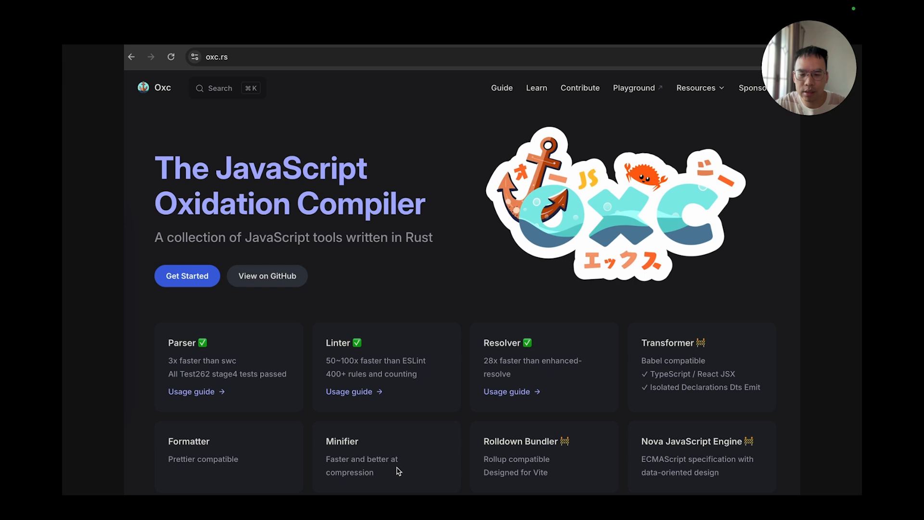
mouse_move(478, 455)
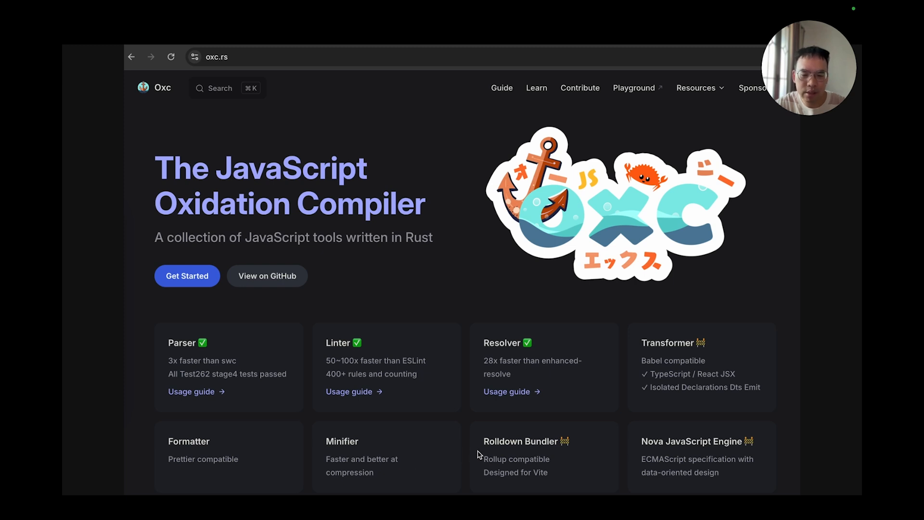
mouse_move(546, 451)
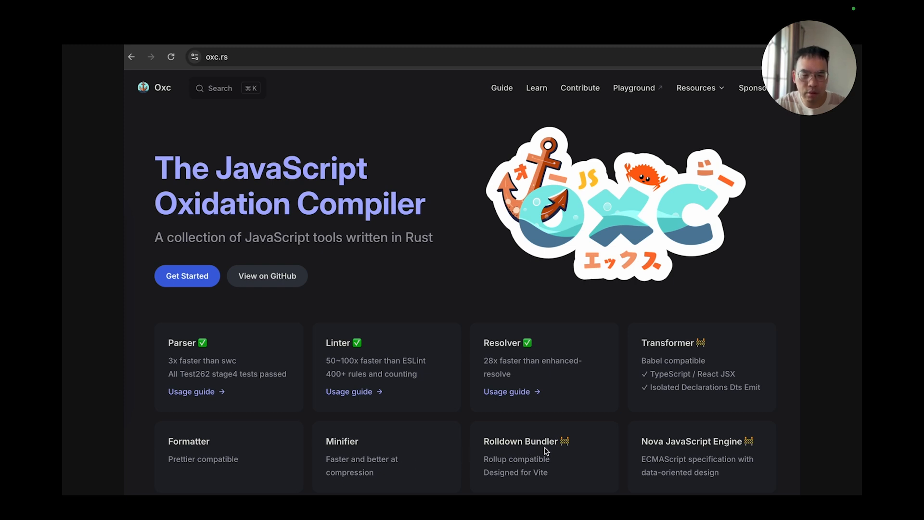
mouse_move(645, 449)
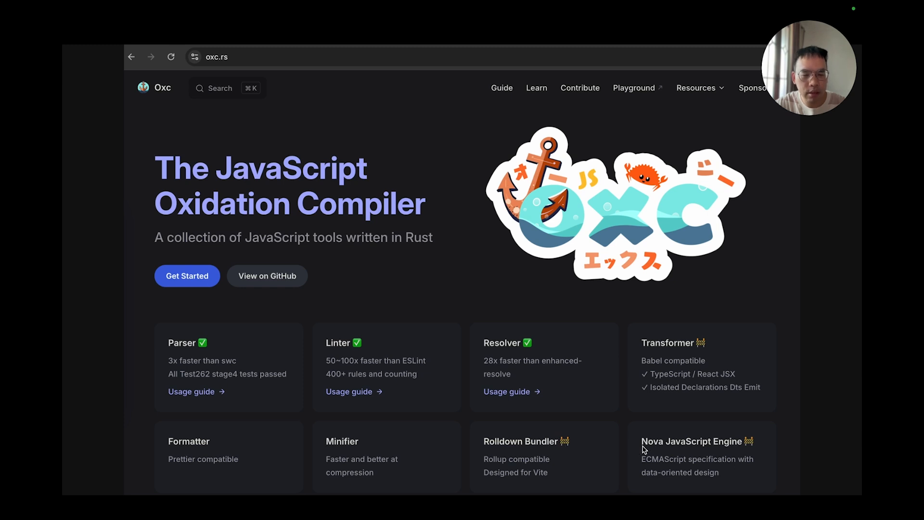
mouse_move(733, 442)
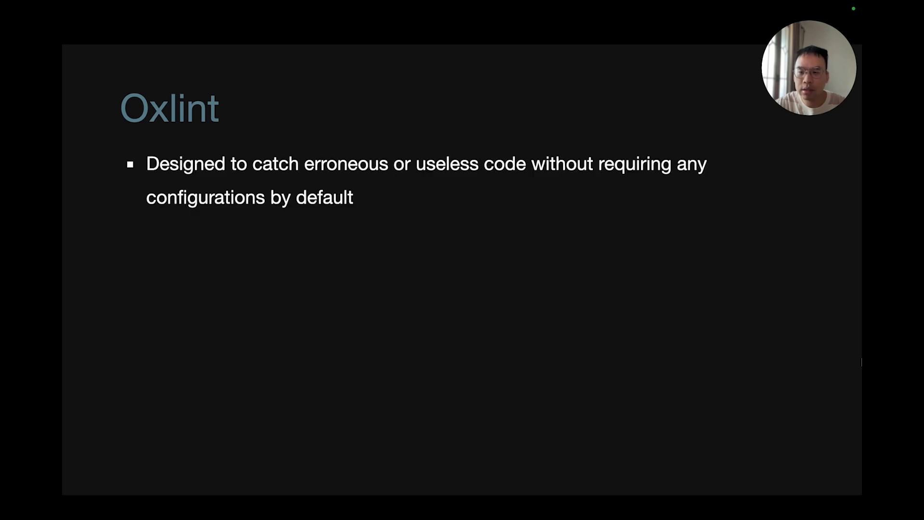
Reveal the remaining Oxlint bullets: ESLint speed, 400+ rules, ESLint configs, npx oxlint.
key(right)
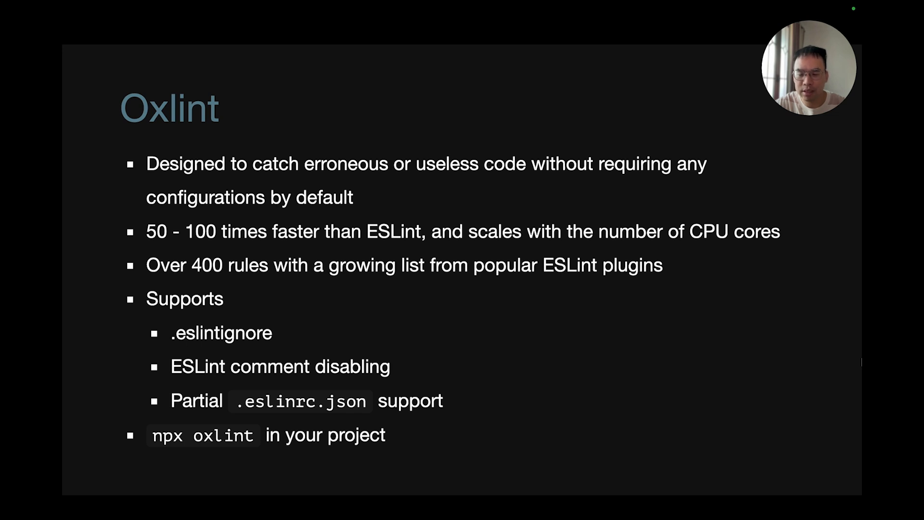
Advance to the Oxlint Performance slide showing 122,630 files linted in 3.4 seconds.
key(Right)
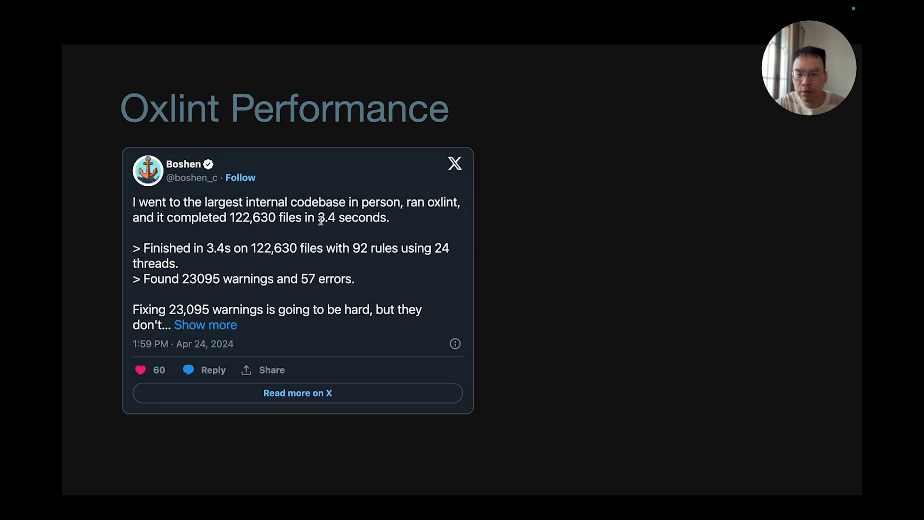
mouse_move(659, 256)
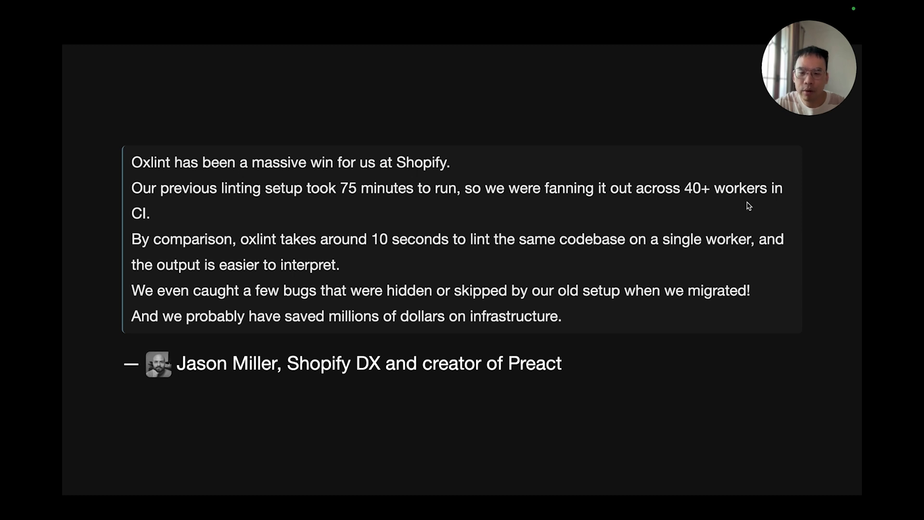
mouse_move(251, 196)
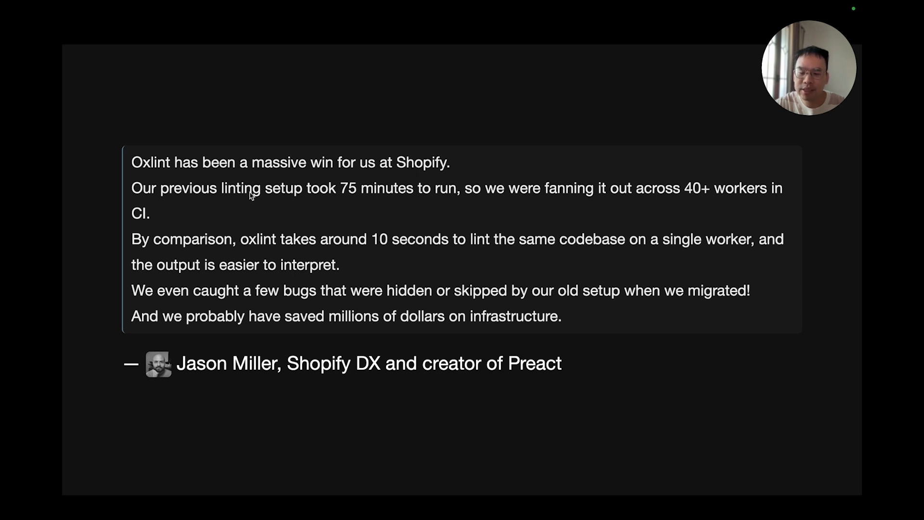
mouse_move(449, 203)
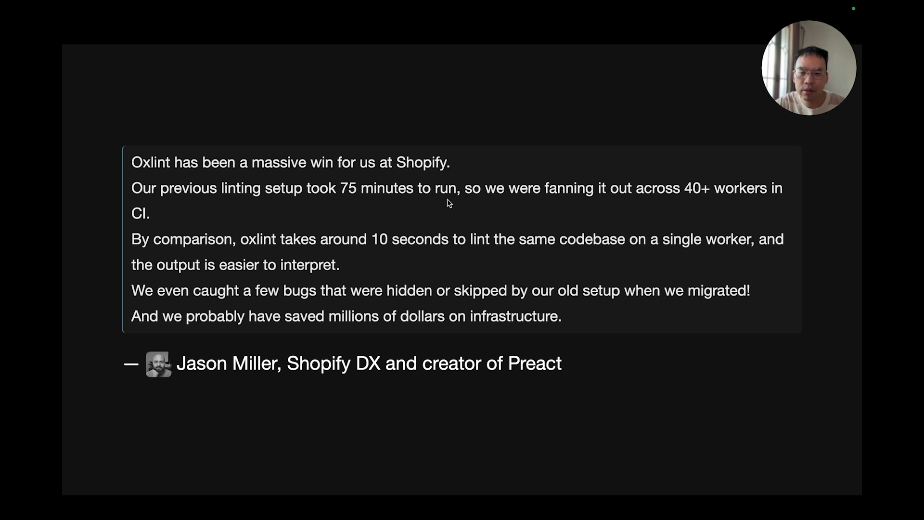
mouse_move(542, 200)
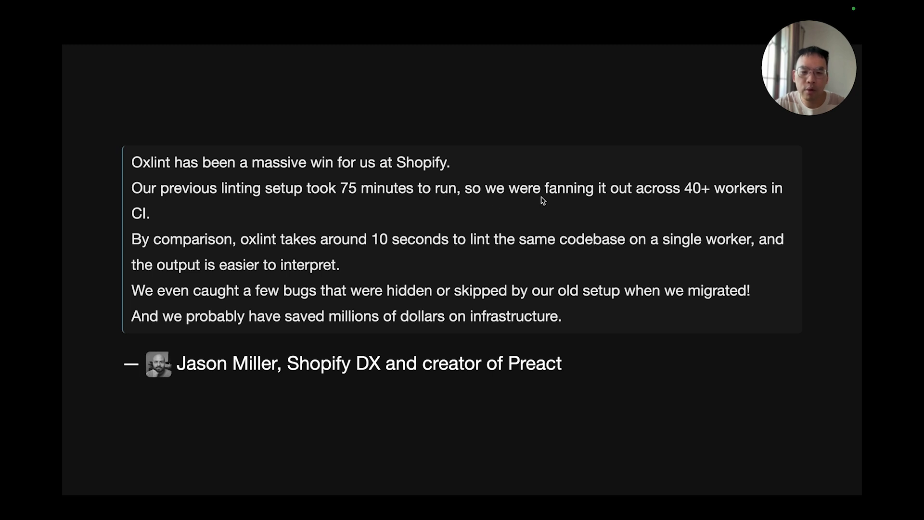
mouse_move(706, 200)
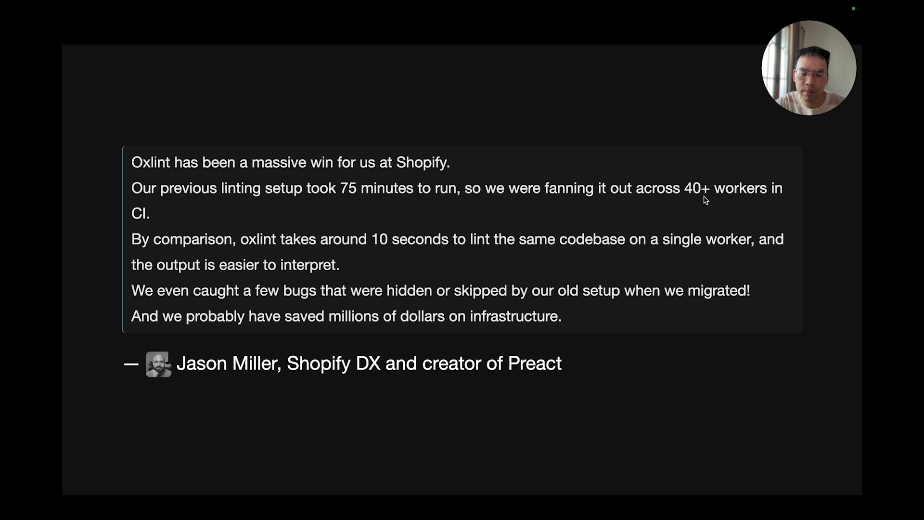
mouse_move(180, 231)
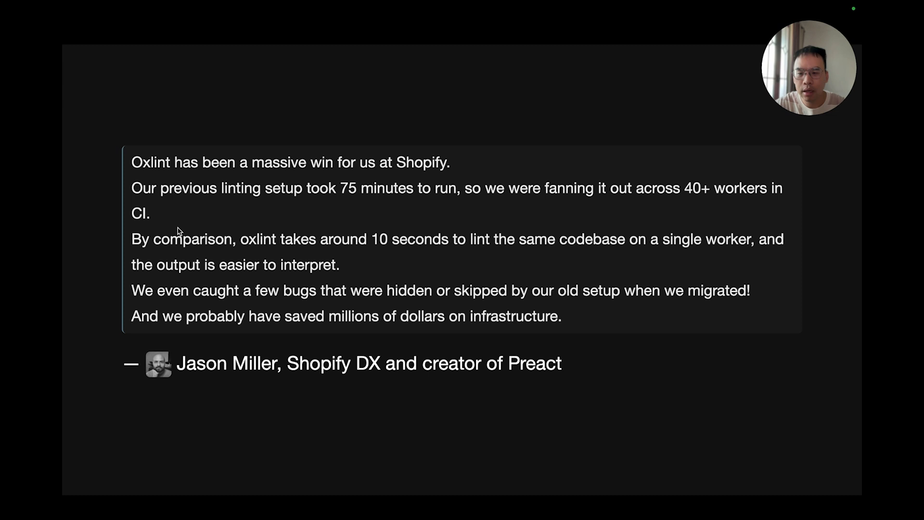
mouse_move(356, 247)
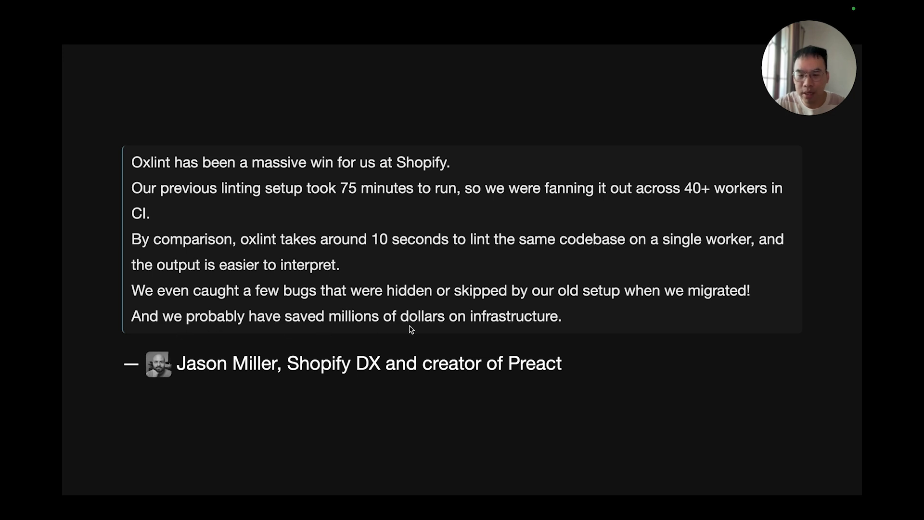
mouse_move(852, 265)
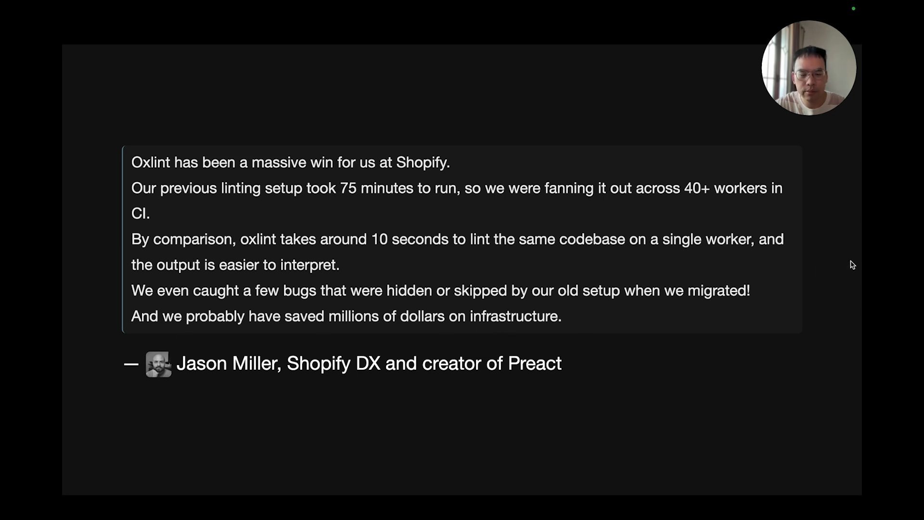
Advance to the Runtime Performance slide on performance as a feature budget.
key(Right)
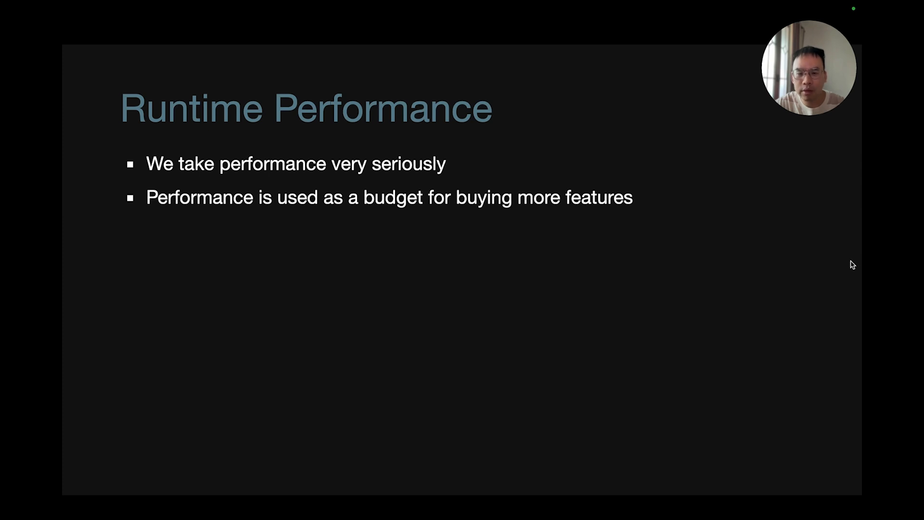
Finish the Runtime Performance bullets and move to the Compilation speed slide.
key(right)
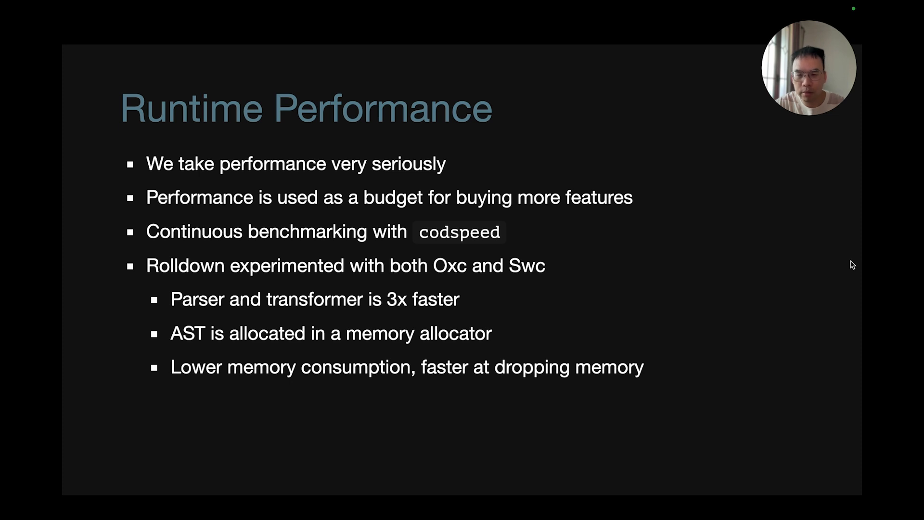
key(right)
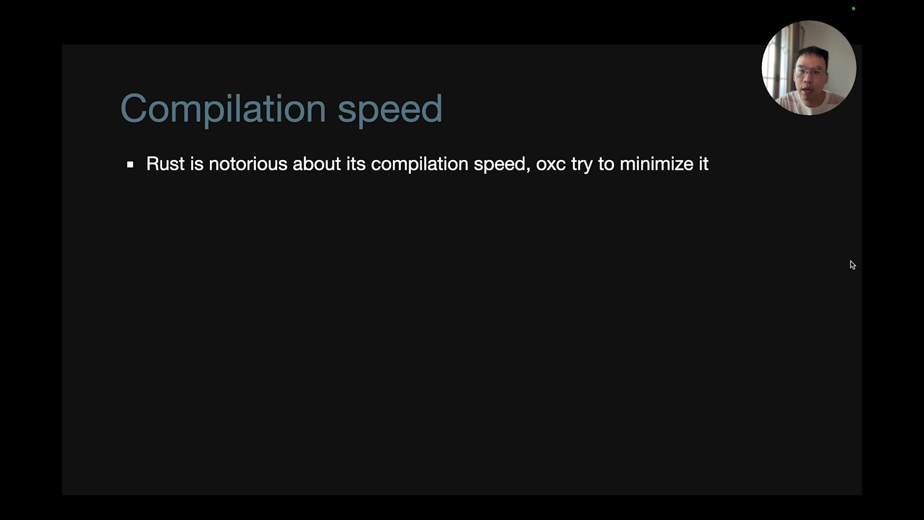
Advance to Correctness and Reliability, showing Test262, Babel and TypeScript conformance suites.
key(Right)
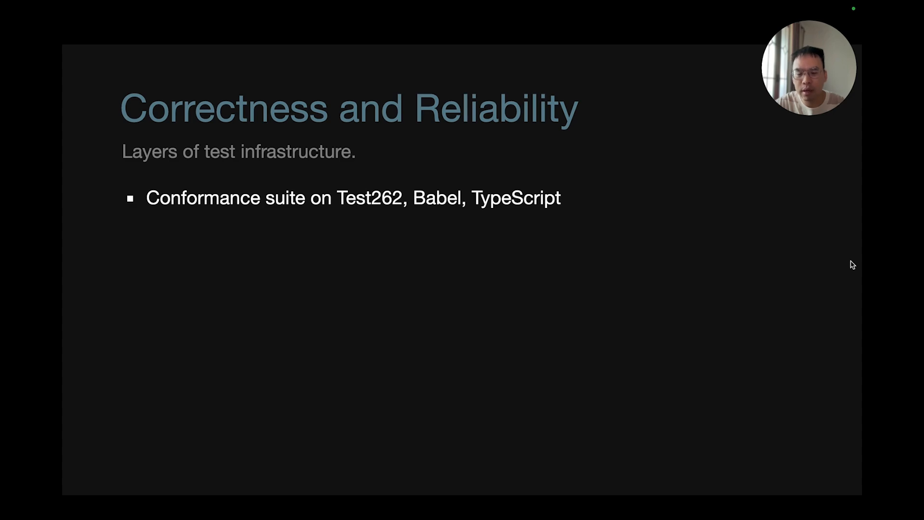
Reveal the remaining testing-layer bullets, then advance to the Rolldown Demo title slide.
key(right)
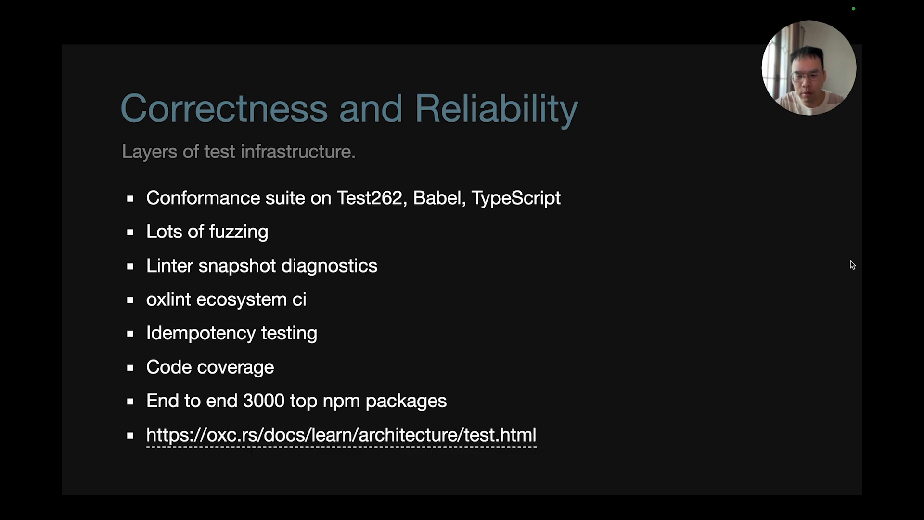
key(Right)
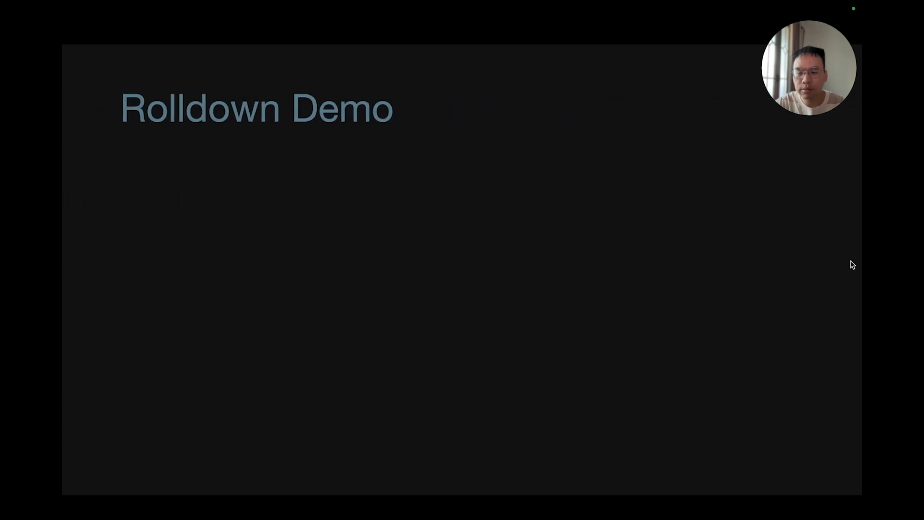